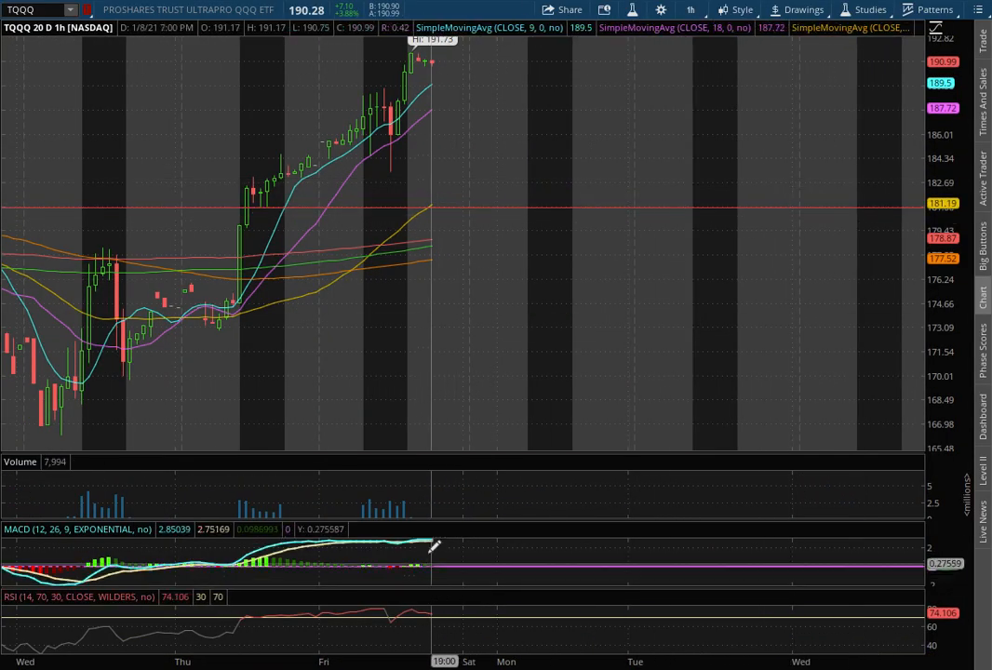
{"action": "mouse_move", "coordinate": [722, 270]}
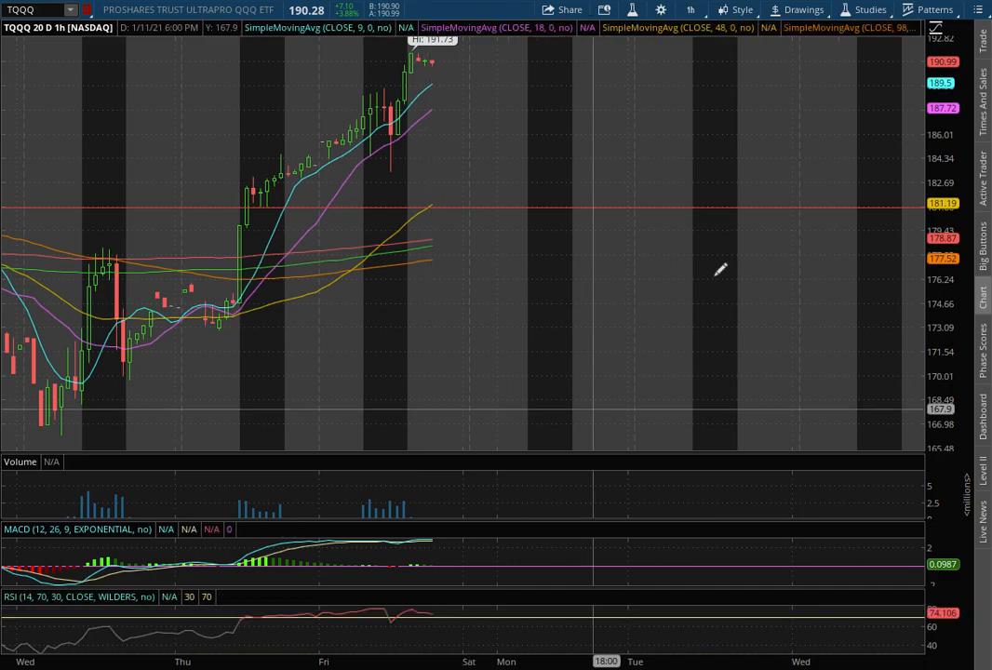
Step: Switch the TQQQ chart to 180 D: 4h, then to 1 Y: 1D daily candles
{"action": "left_click", "coordinate": [693, 11]}
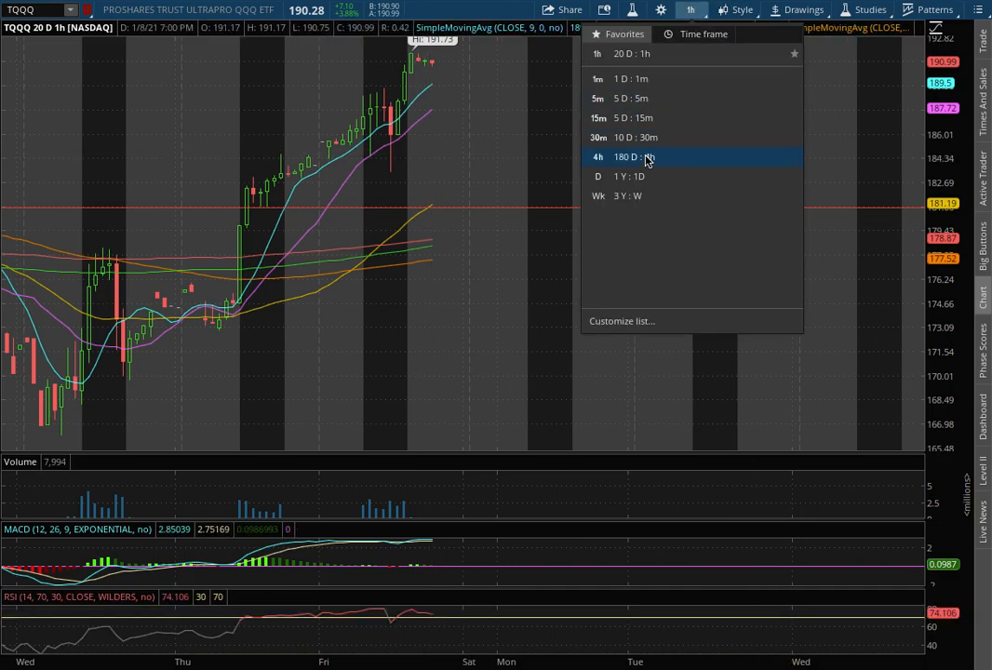
{"action": "left_click", "coordinate": [633, 157]}
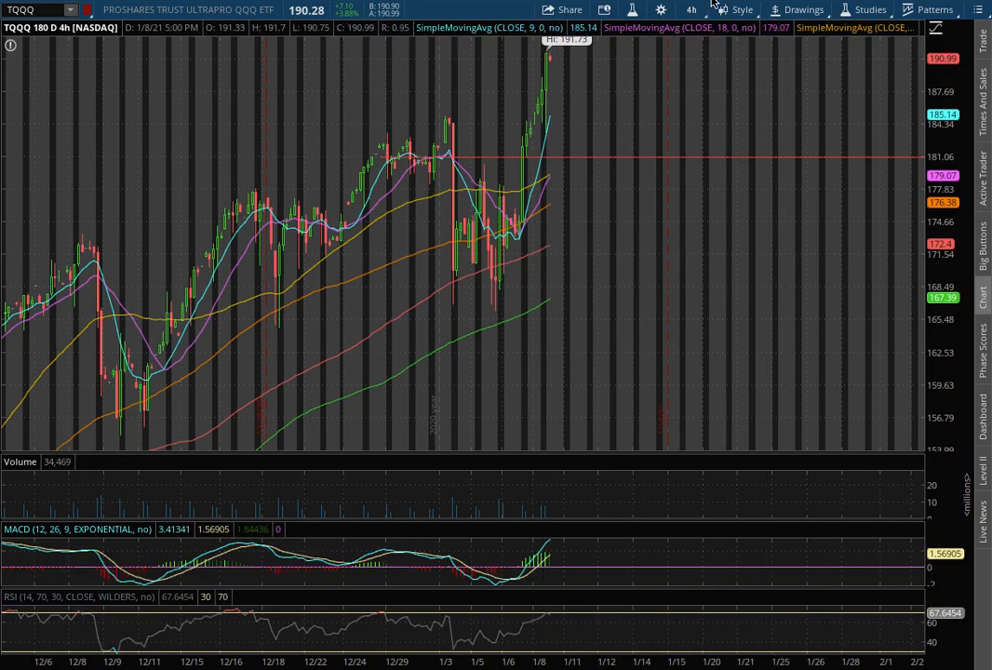
{"action": "left_click", "coordinate": [692, 8]}
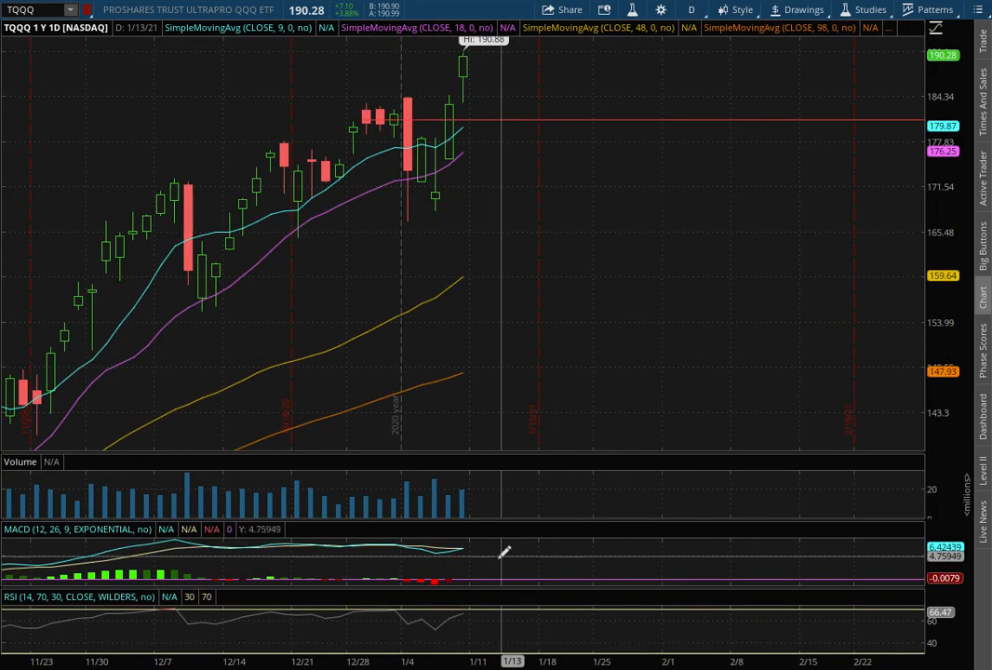
{"action": "mouse_move", "coordinate": [461, 566]}
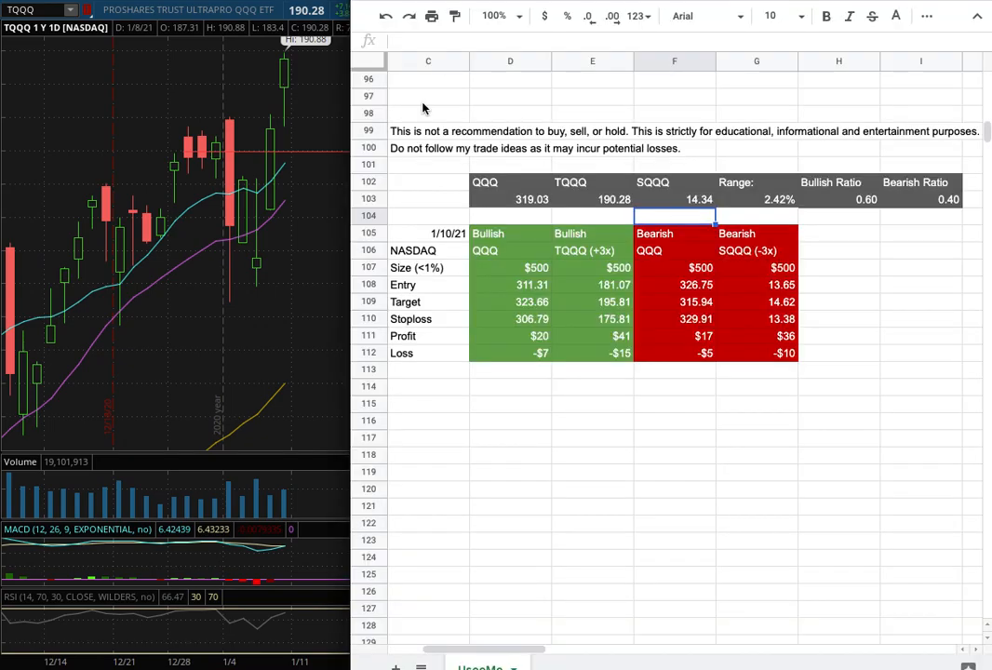
{"action": "mouse_move", "coordinate": [439, 278]}
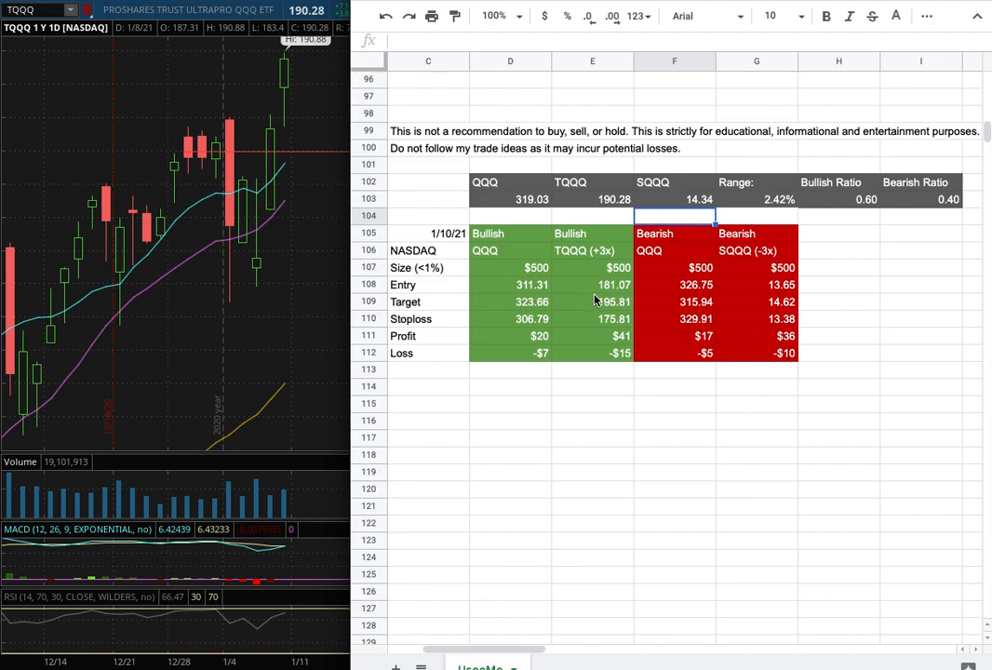
{"action": "mouse_move", "coordinate": [616, 298]}
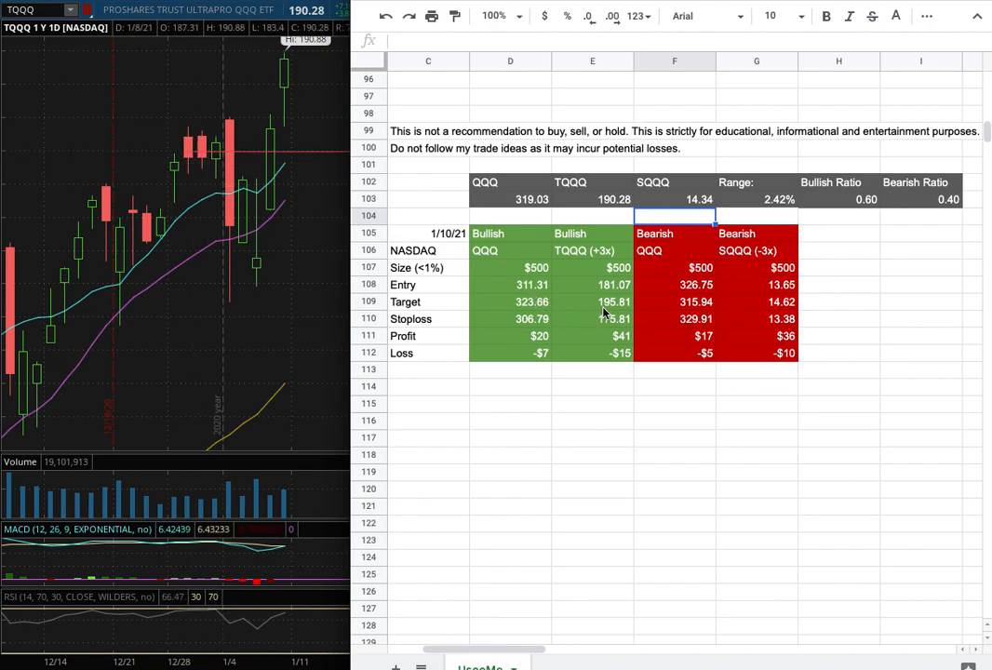
{"action": "mouse_move", "coordinate": [616, 318]}
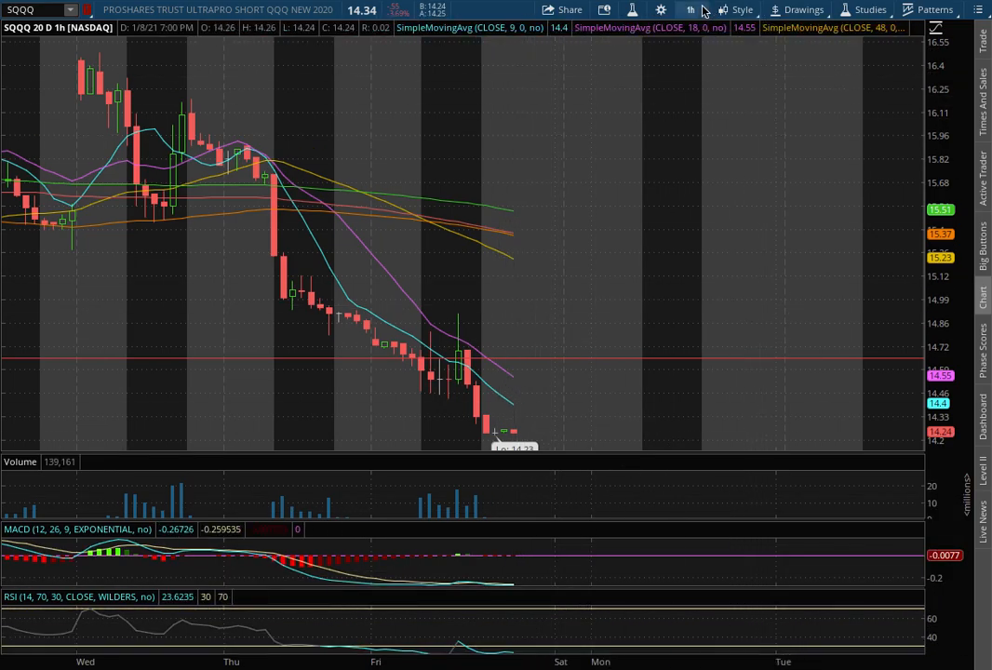
Step: Switch the SQQQ chart to 180 D: 4h, then to 1 Y: 1D daily candles
{"action": "left_click", "coordinate": [707, 9]}
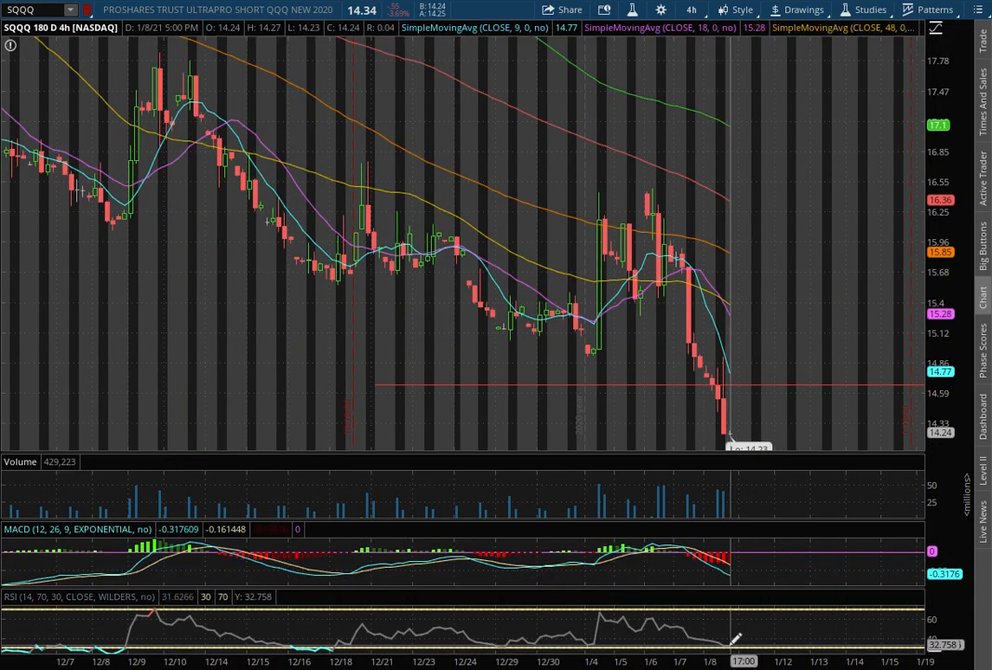
{"action": "left_click", "coordinate": [692, 11]}
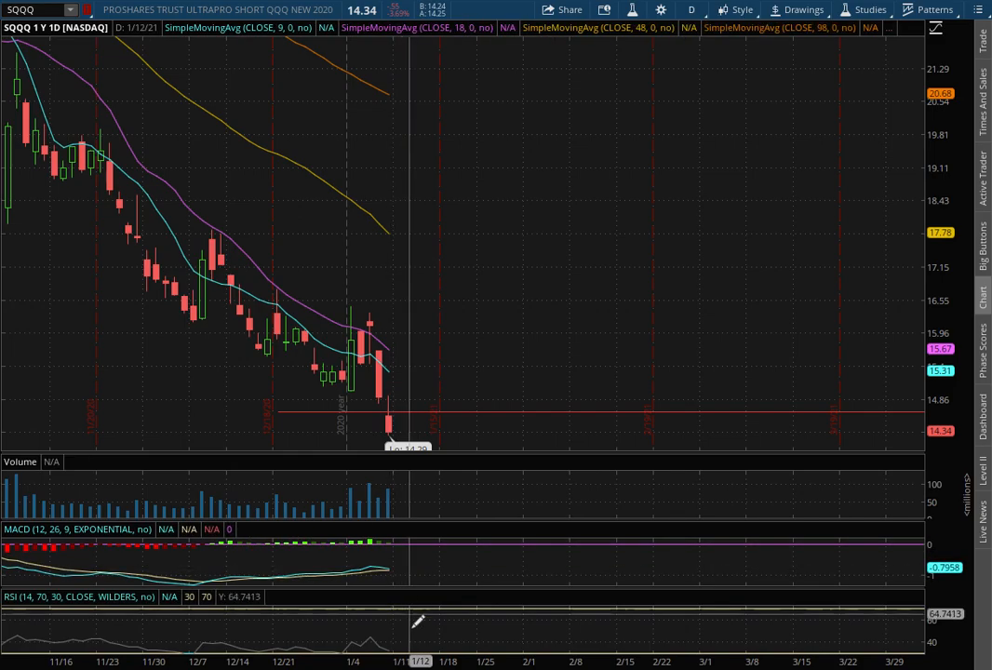
{"action": "mouse_move", "coordinate": [601, 286]}
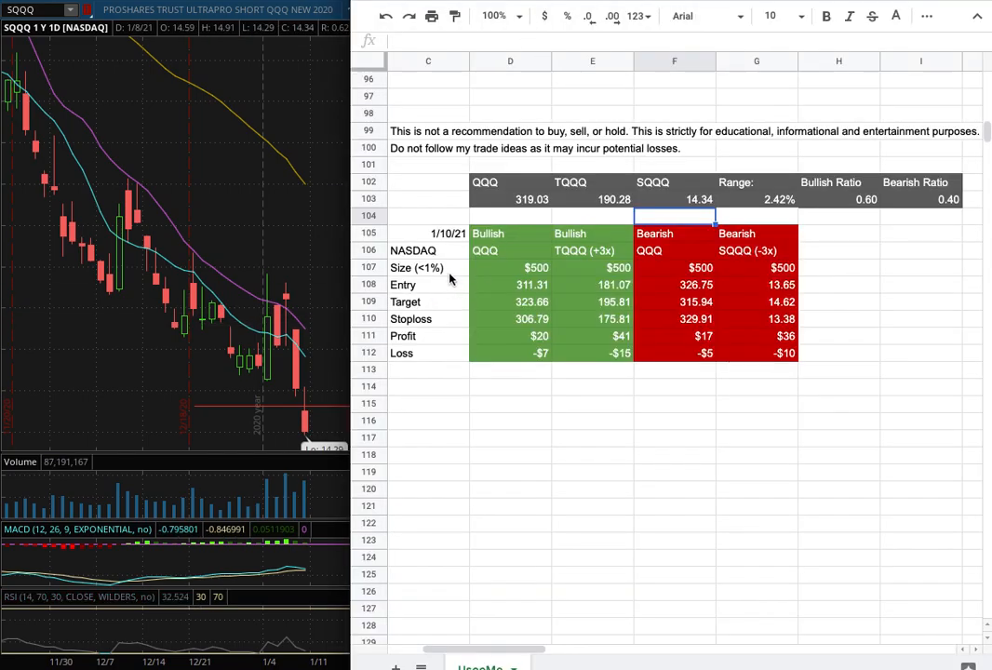
{"action": "mouse_move", "coordinate": [778, 301]}
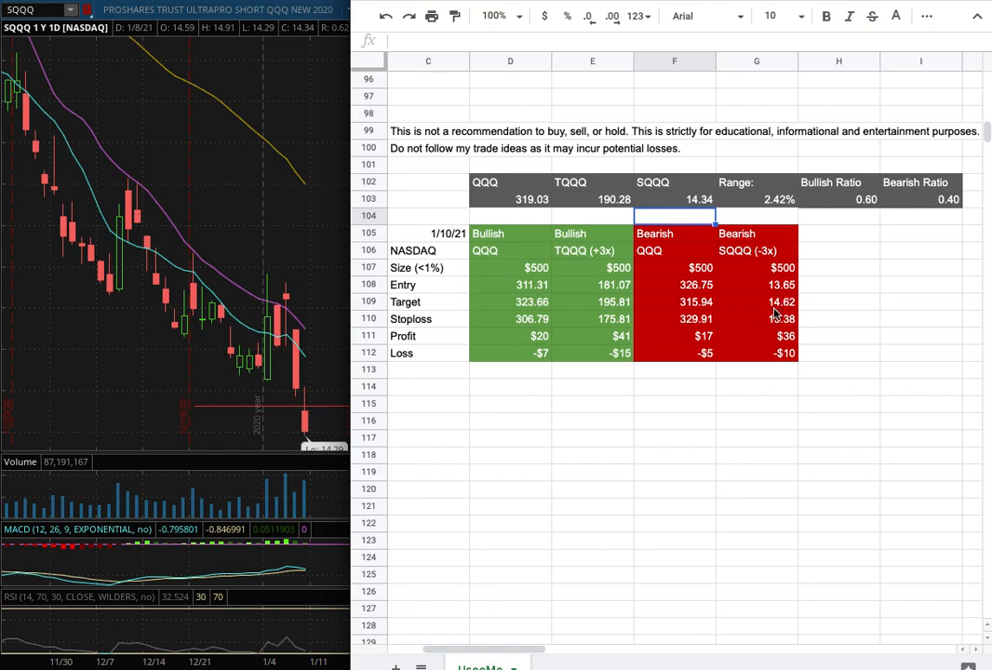
{"action": "mouse_move", "coordinate": [785, 318]}
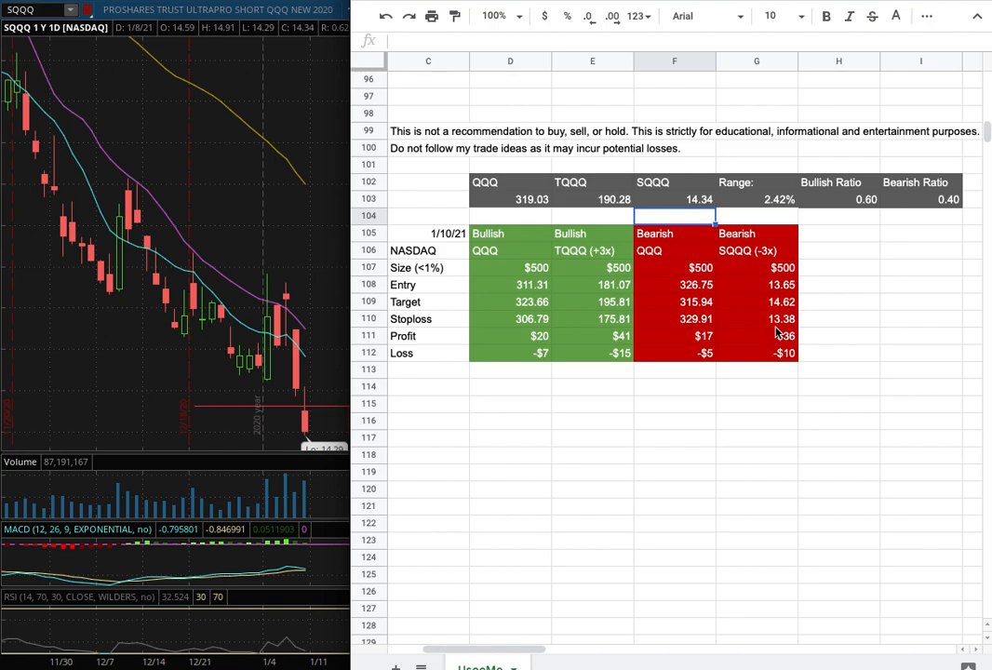
{"action": "mouse_move", "coordinate": [635, 342]}
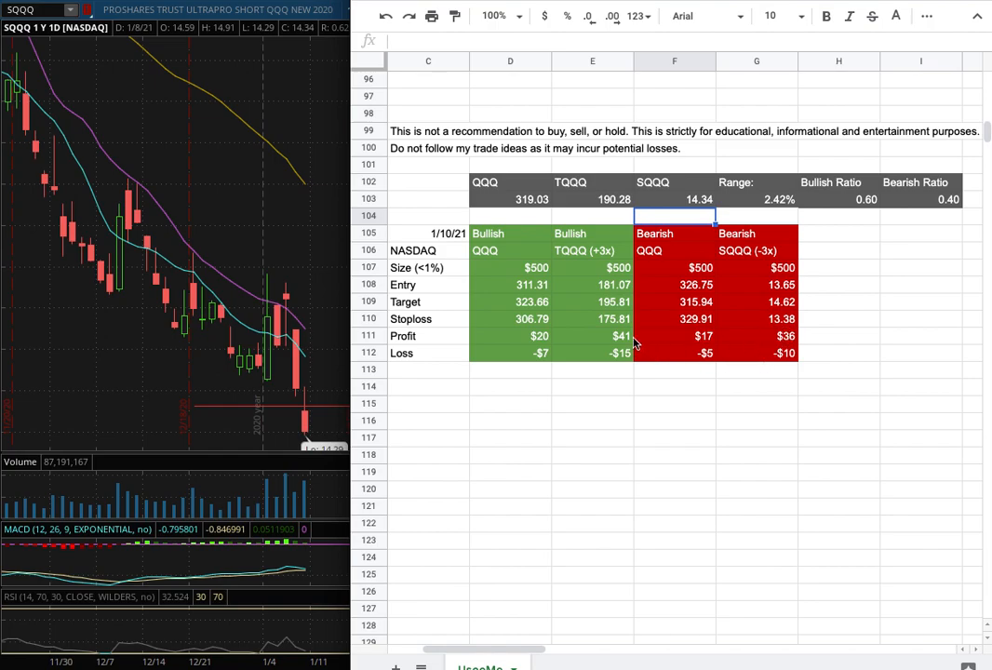
{"action": "mouse_move", "coordinate": [342, 323]}
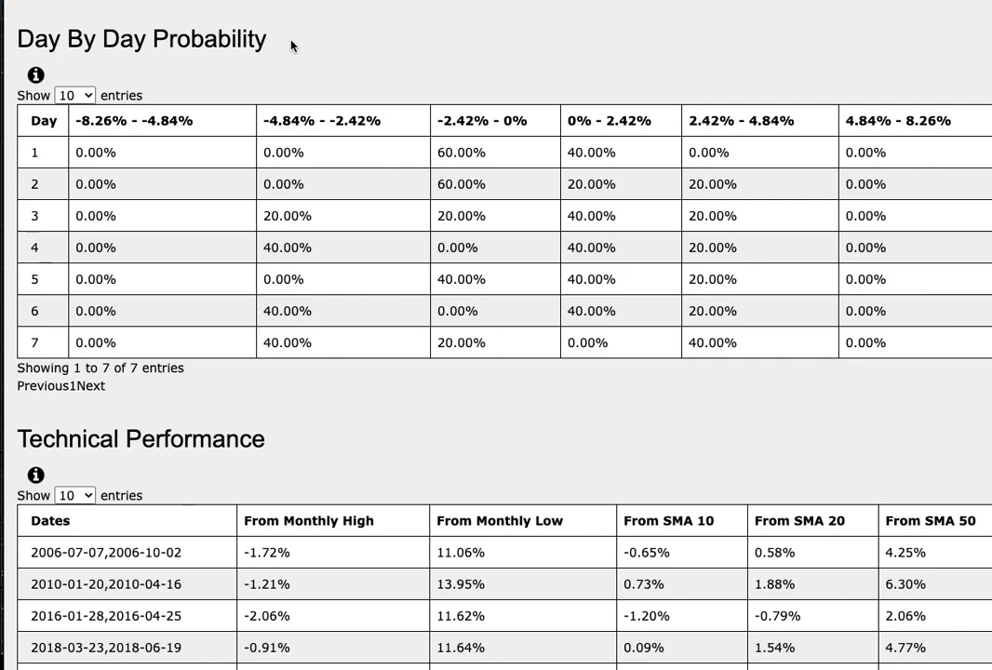
{"action": "mouse_move", "coordinate": [206, 66]}
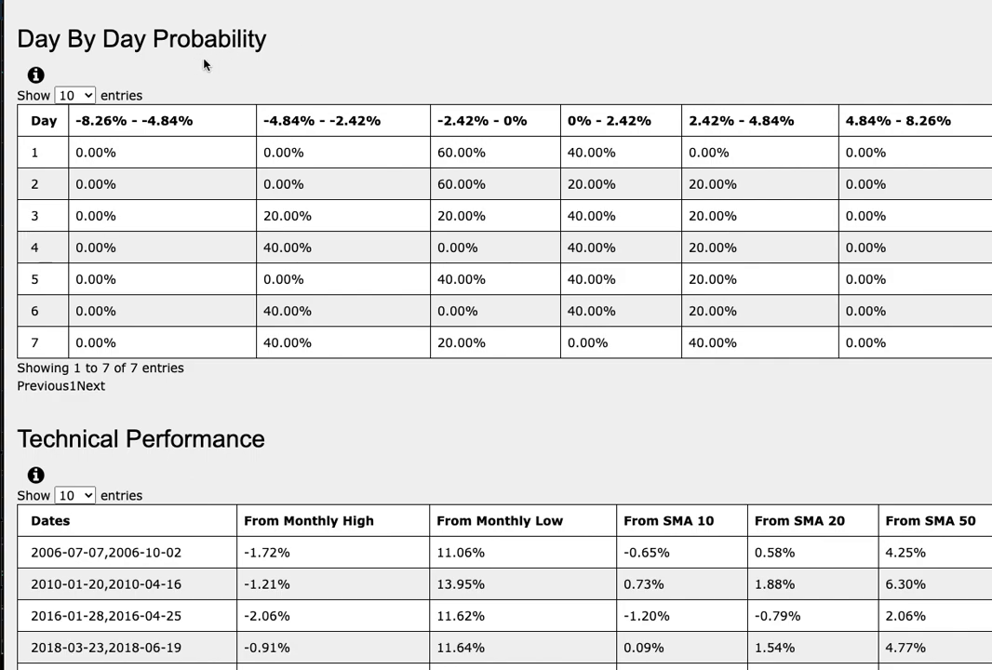
{"action": "mouse_move", "coordinate": [207, 66]}
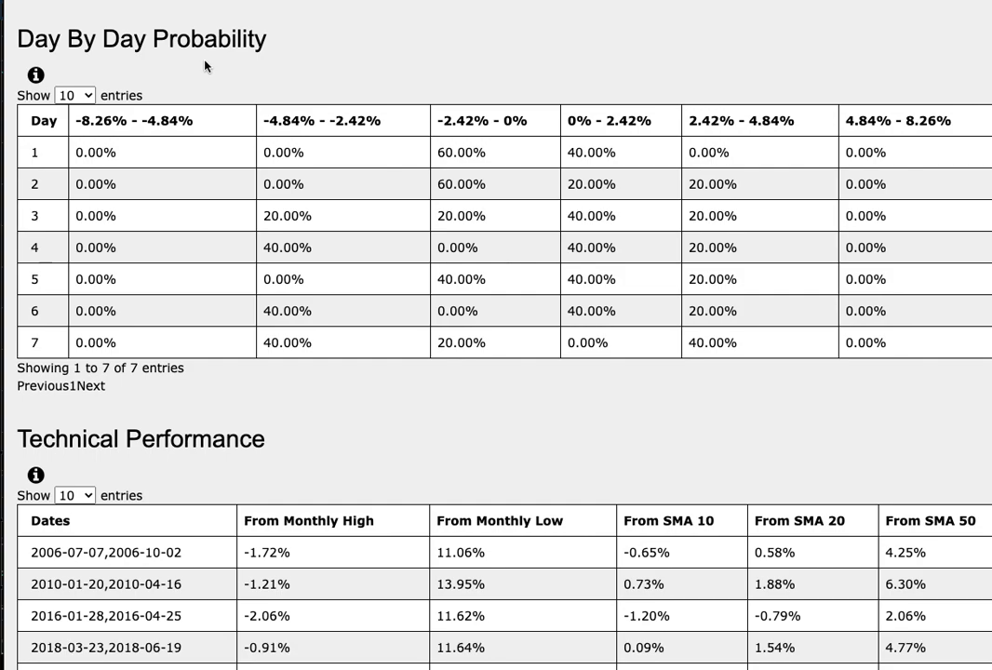
{"action": "mouse_move", "coordinate": [225, 65]}
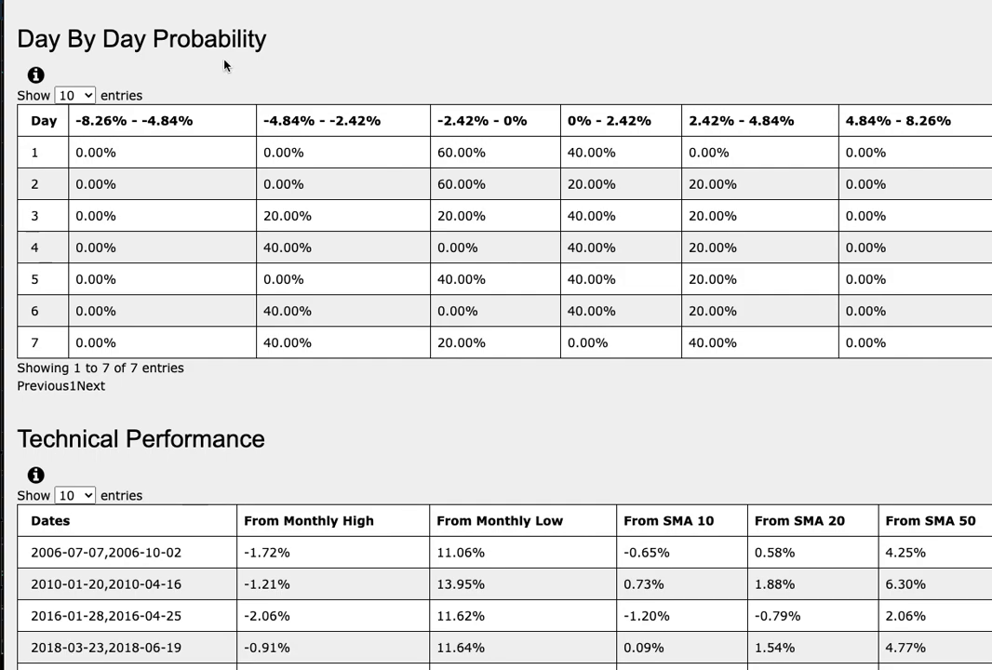
{"action": "mouse_move", "coordinate": [212, 67]}
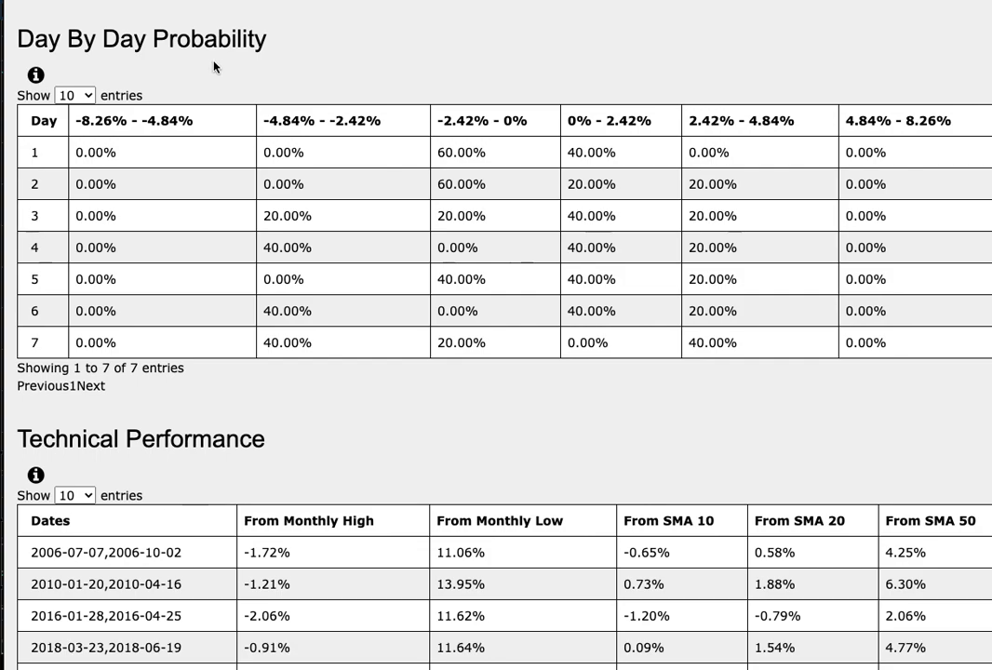
{"action": "mouse_move", "coordinate": [41, 280]}
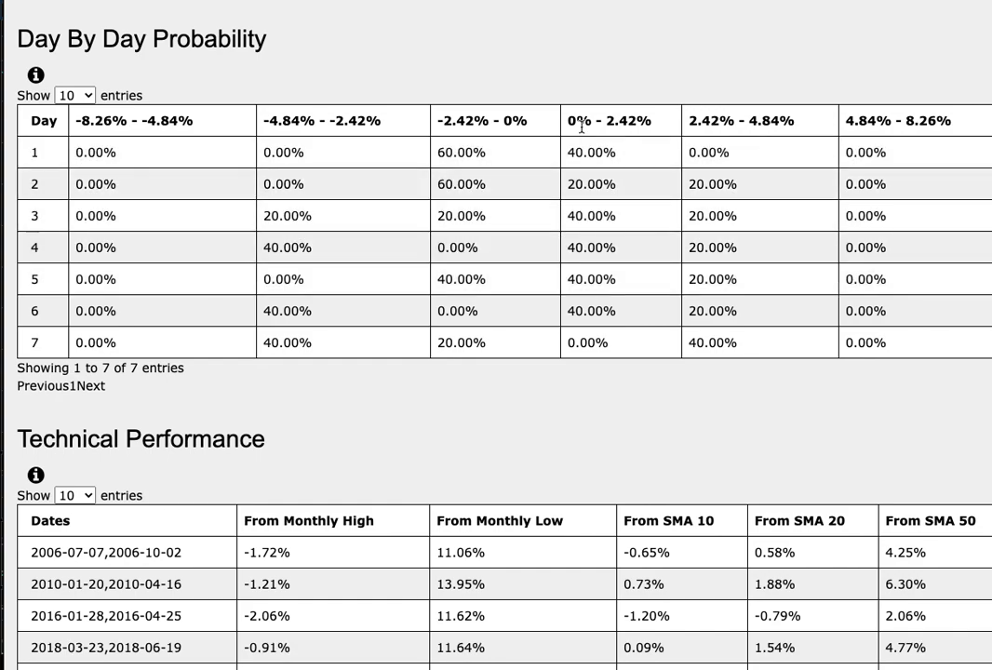
{"action": "mouse_move", "coordinate": [633, 121]}
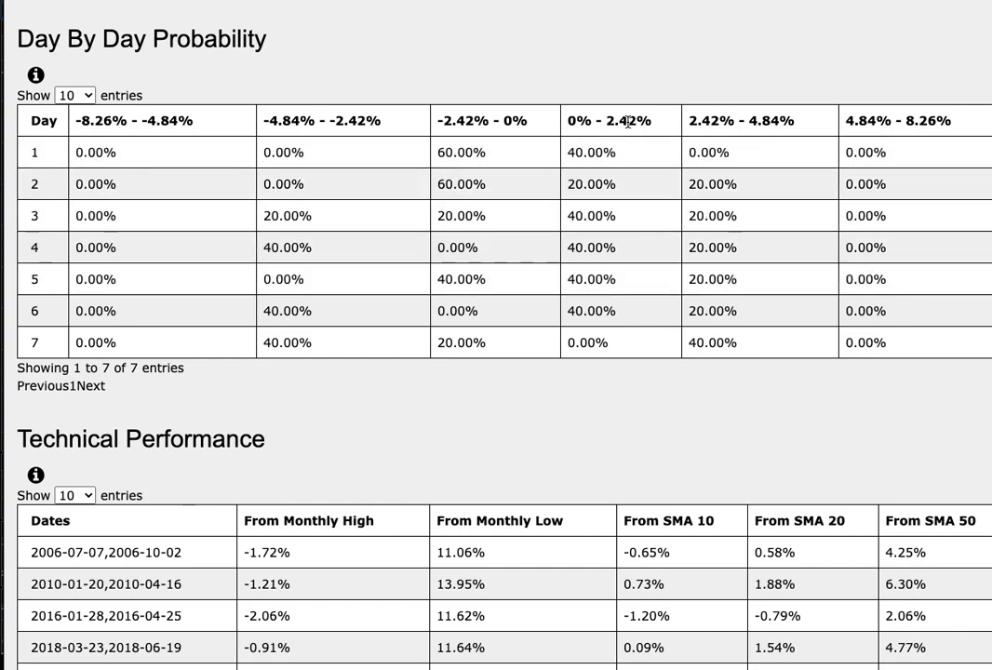
{"action": "mouse_move", "coordinate": [711, 279]}
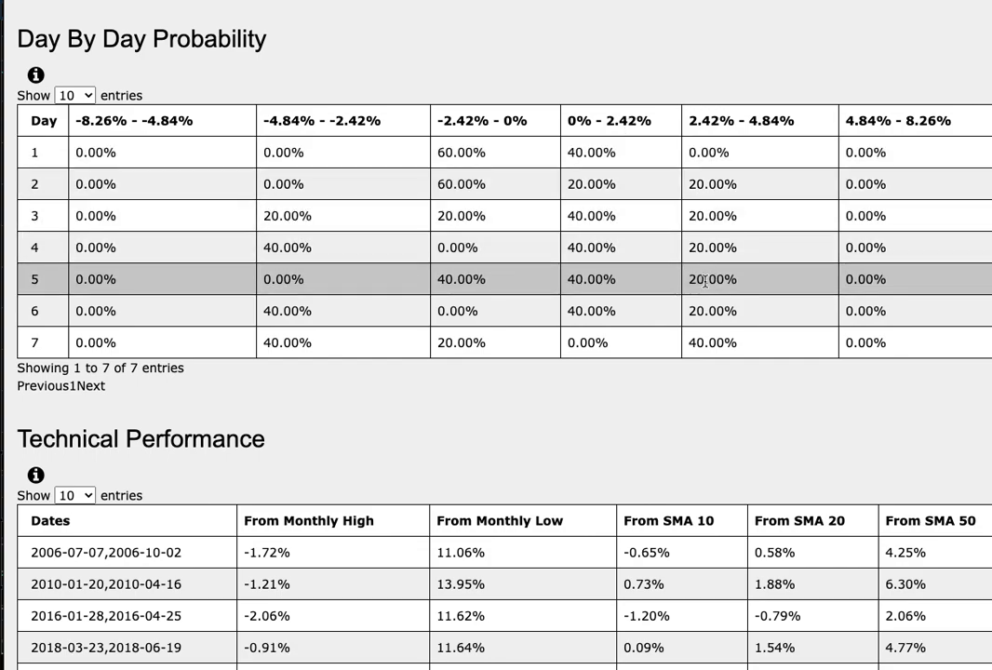
{"action": "mouse_move", "coordinate": [741, 136]}
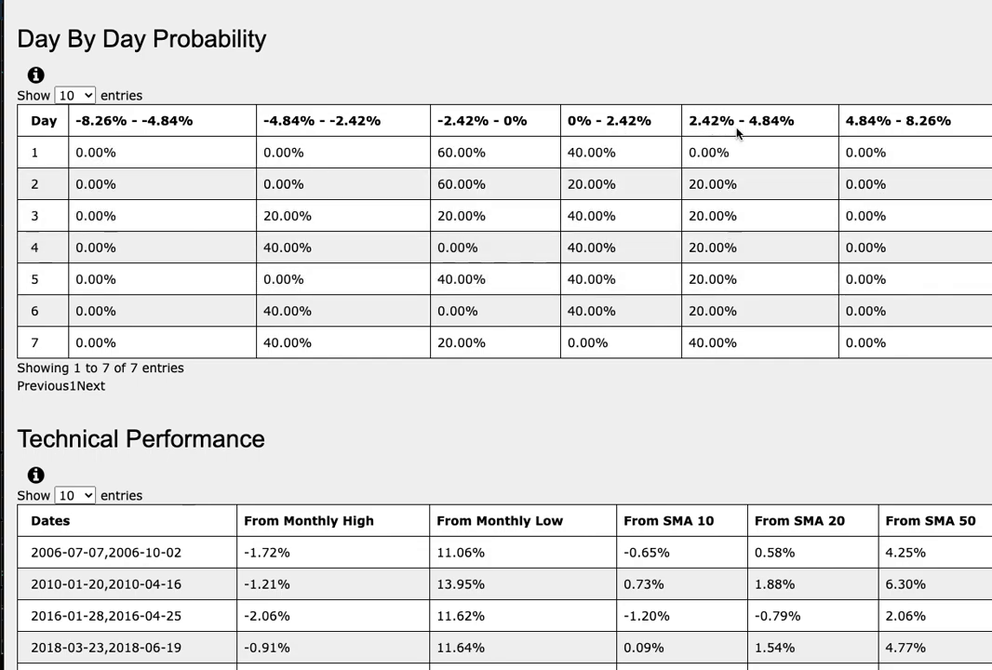
{"action": "mouse_move", "coordinate": [775, 139]}
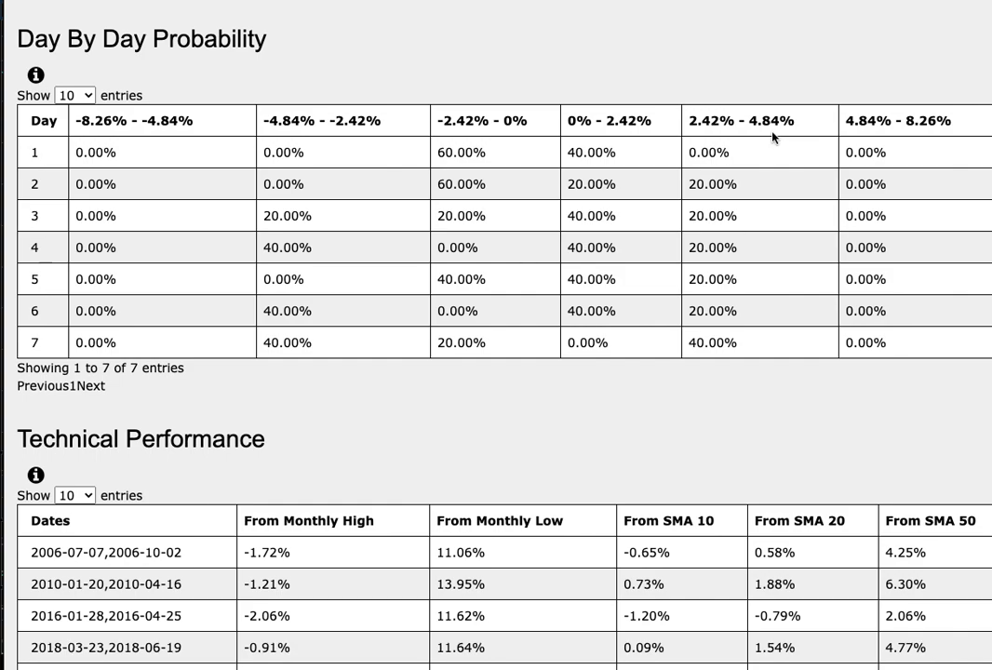
{"action": "mouse_move", "coordinate": [484, 280]}
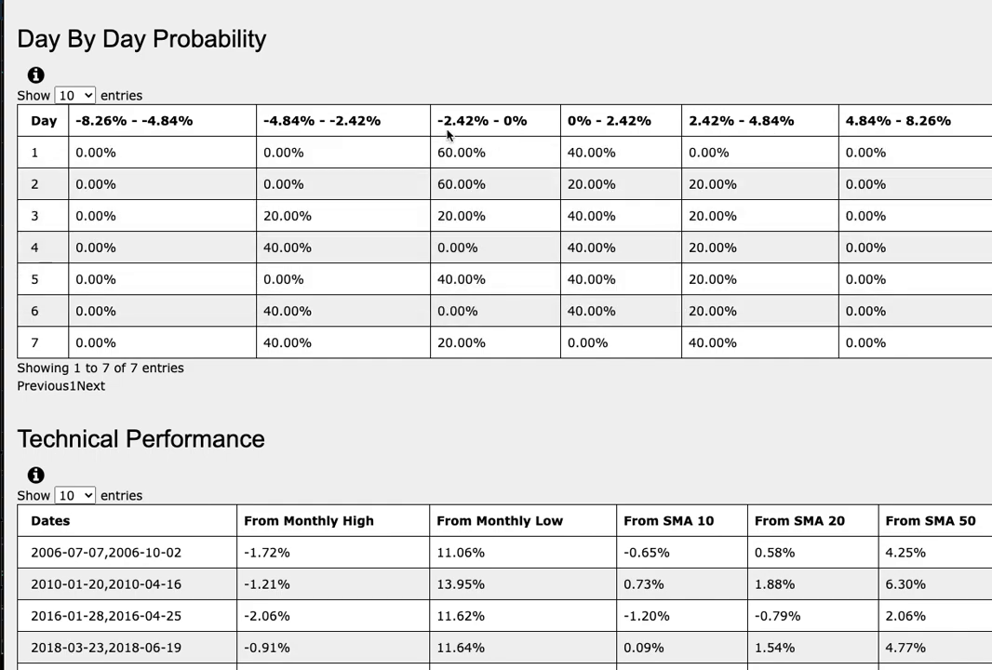
{"action": "mouse_move", "coordinate": [530, 49]}
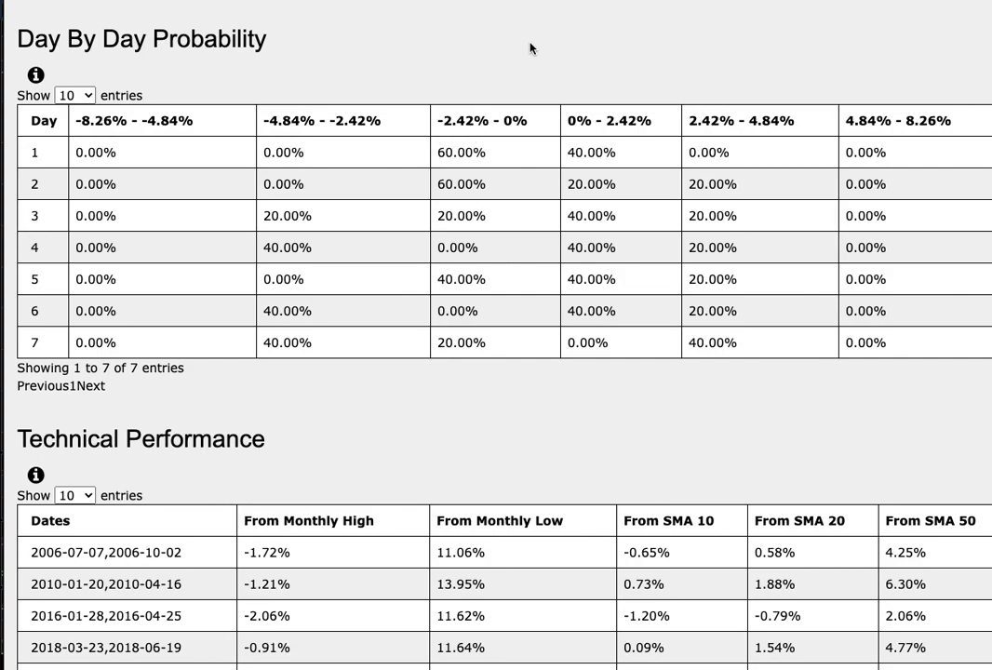
{"action": "mouse_move", "coordinate": [573, 56]}
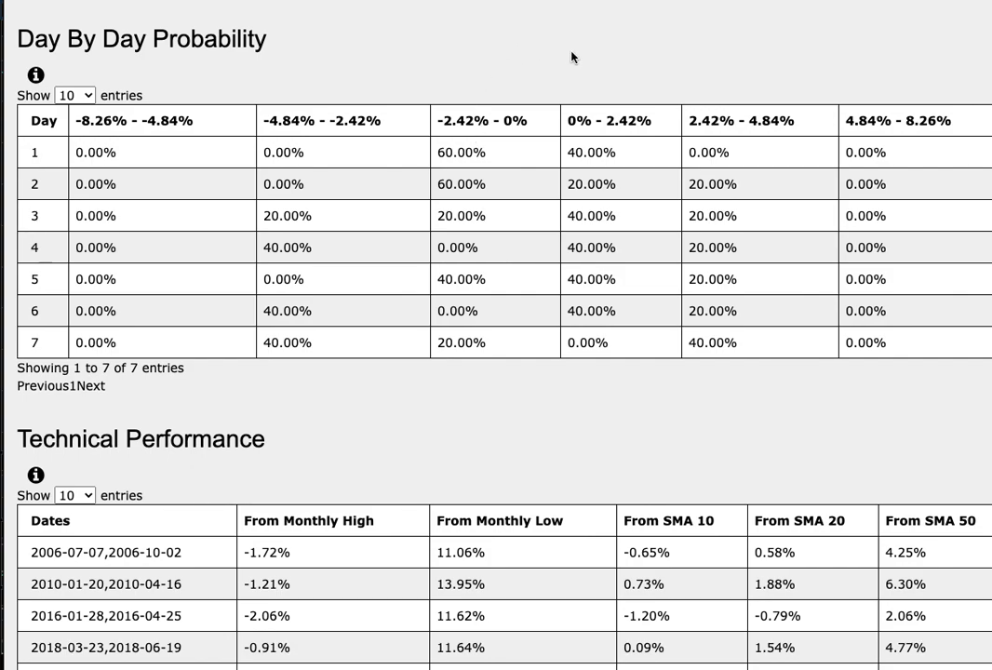